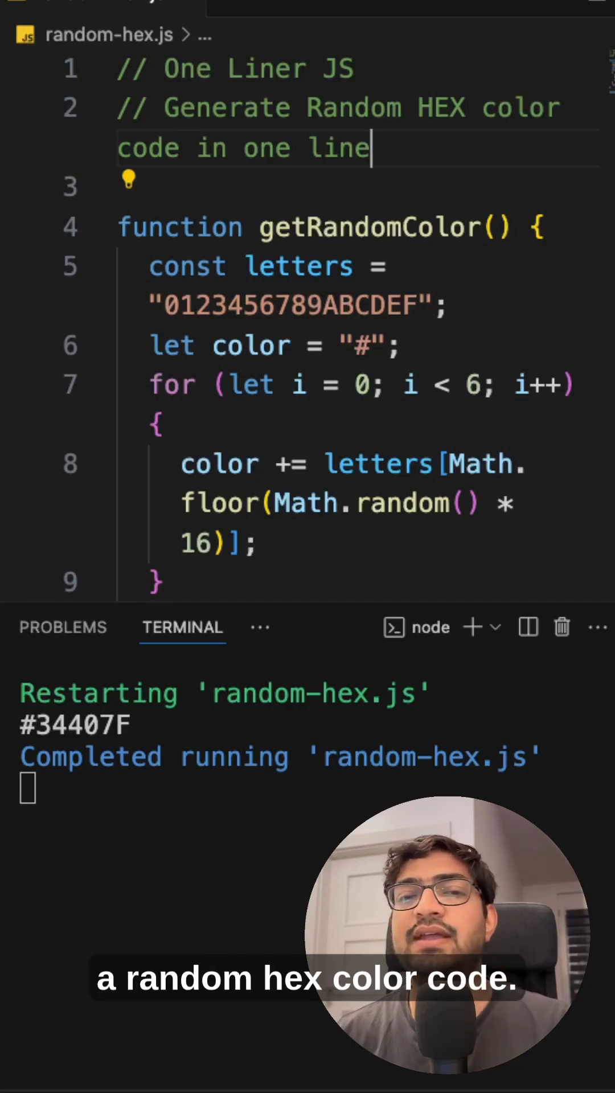
scroll("down", 3)
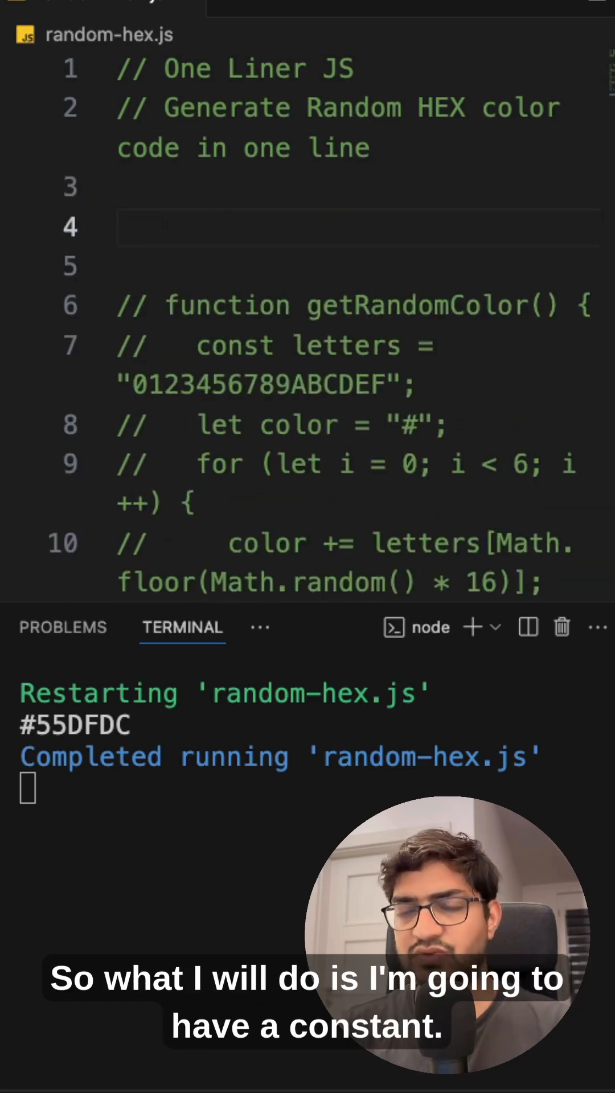
type("const randomHex")
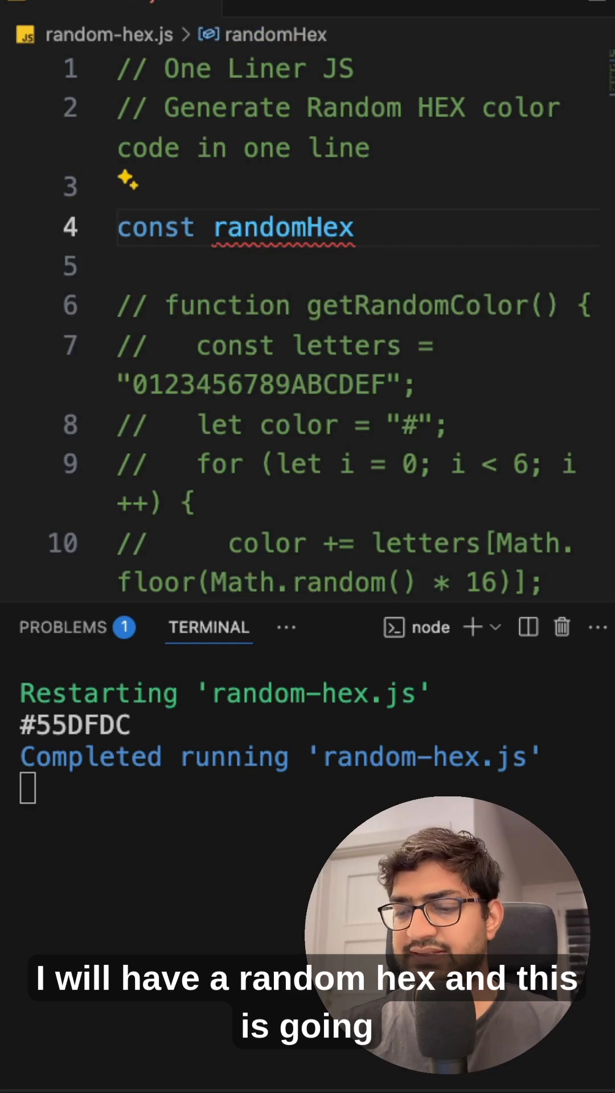
type("=")
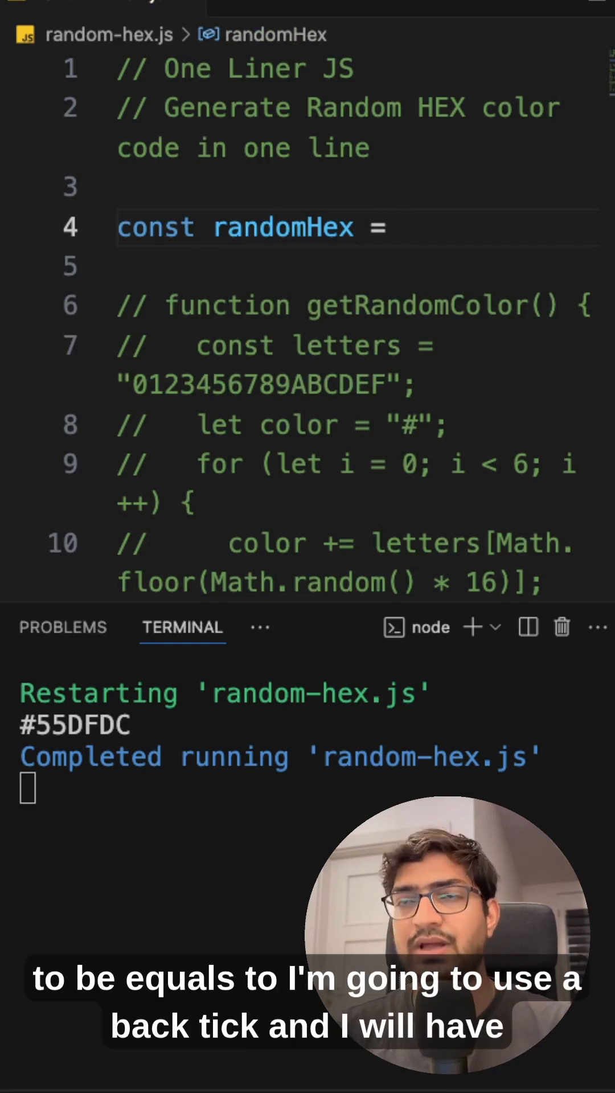
type("``")
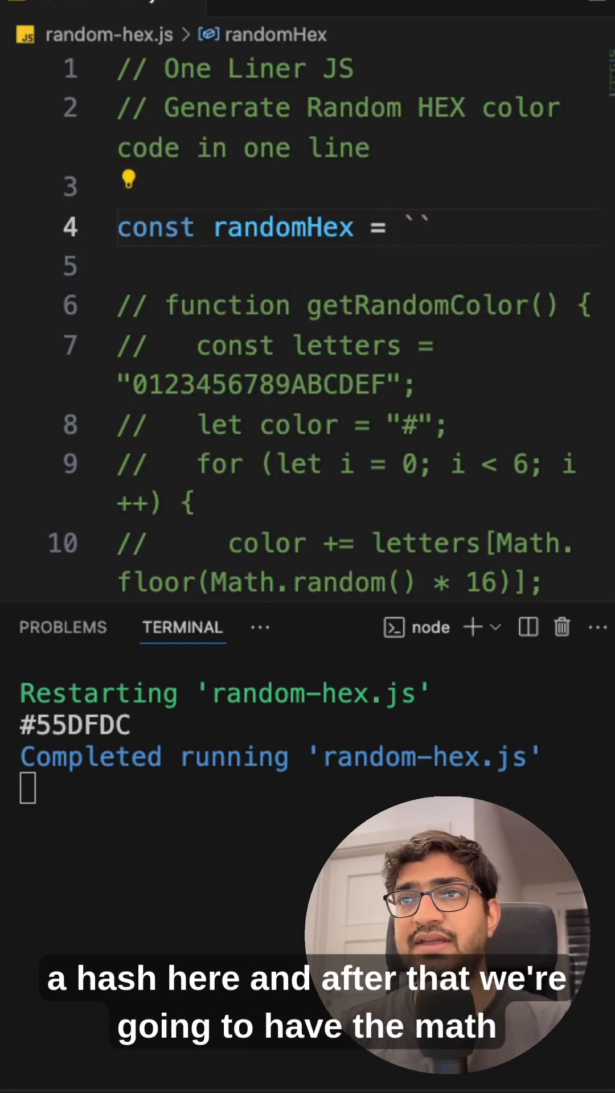
type("#${}")
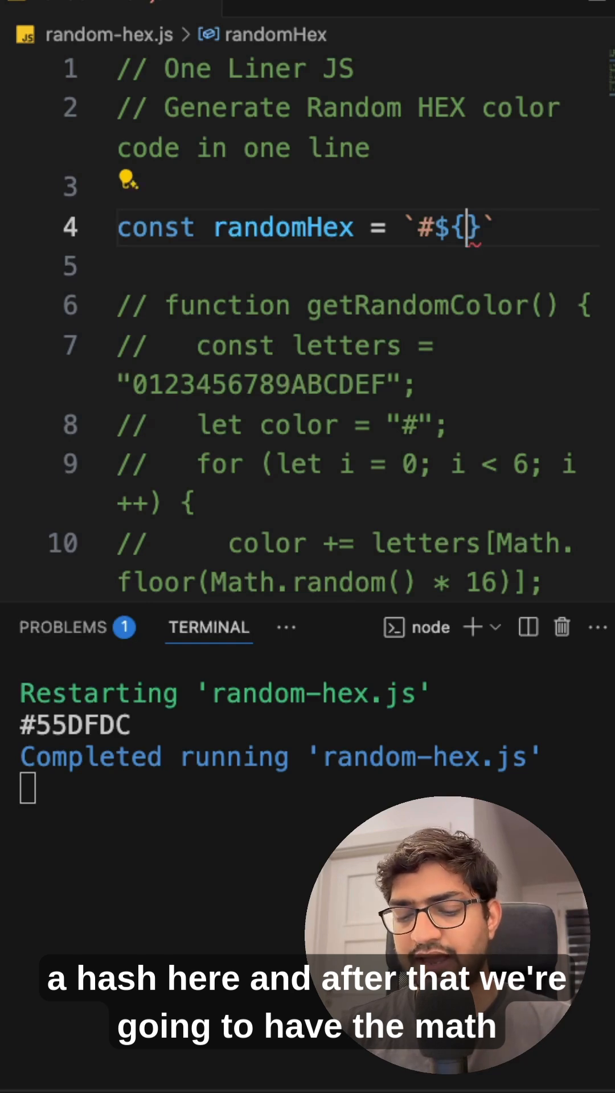
type("Math.floor")
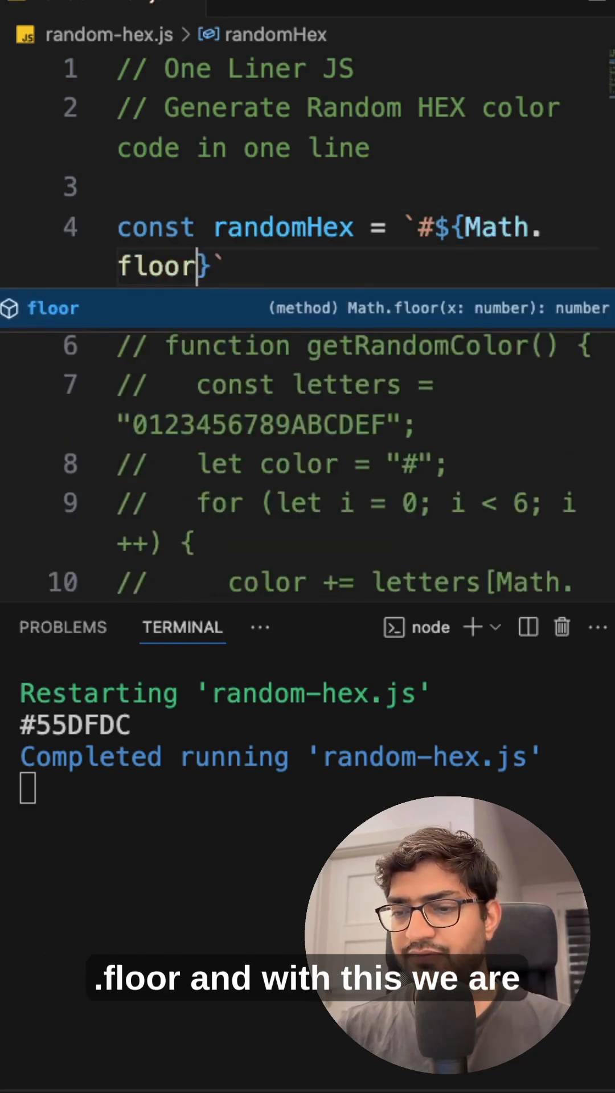
type("(Math.random")
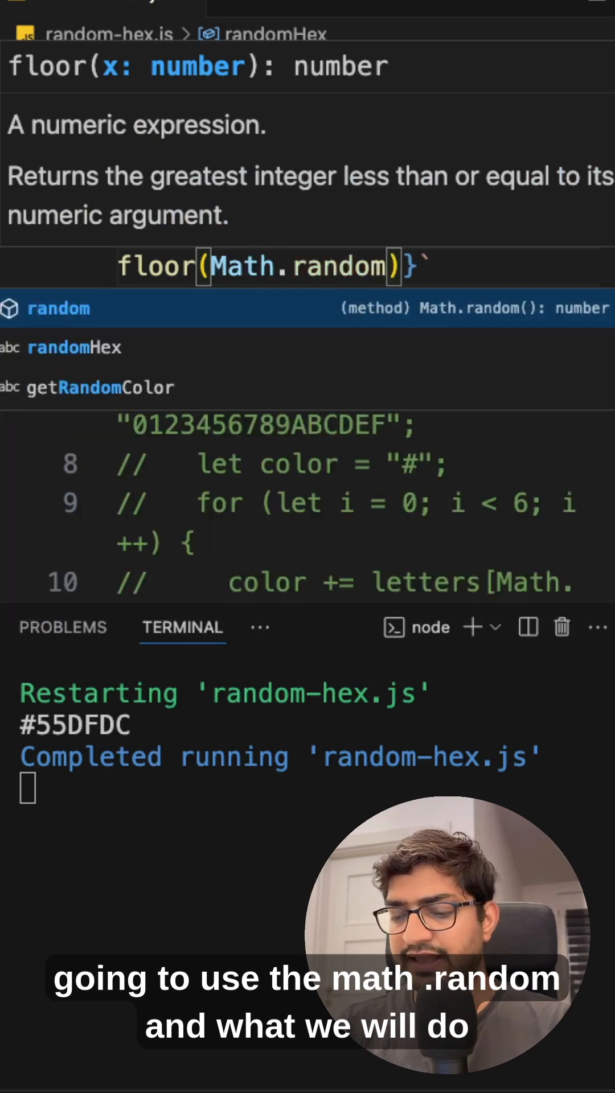
type("() * 16777215")
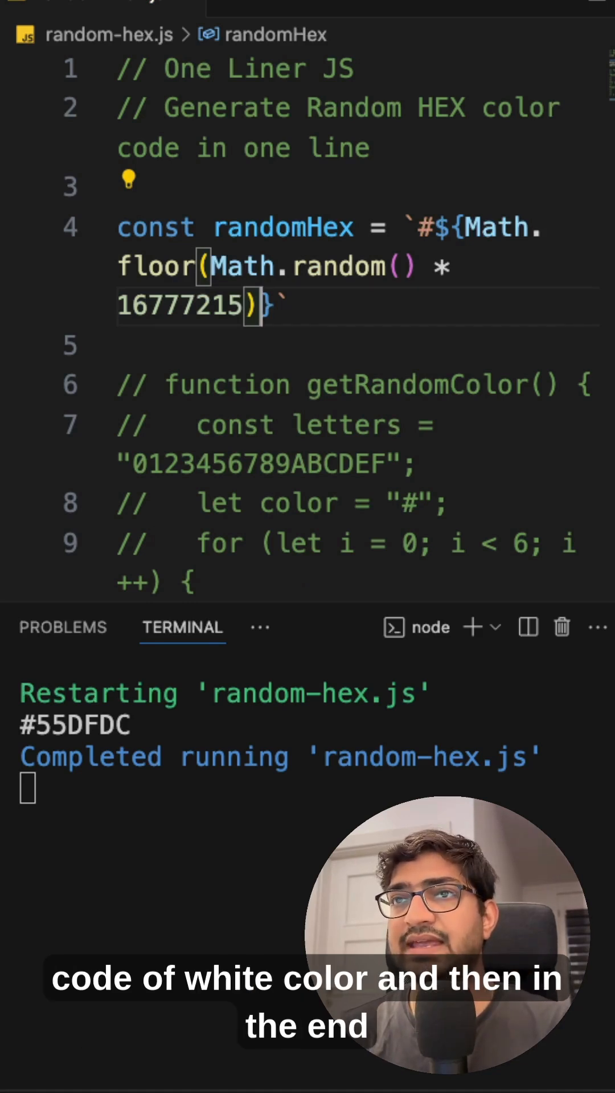
type(".toString(16")
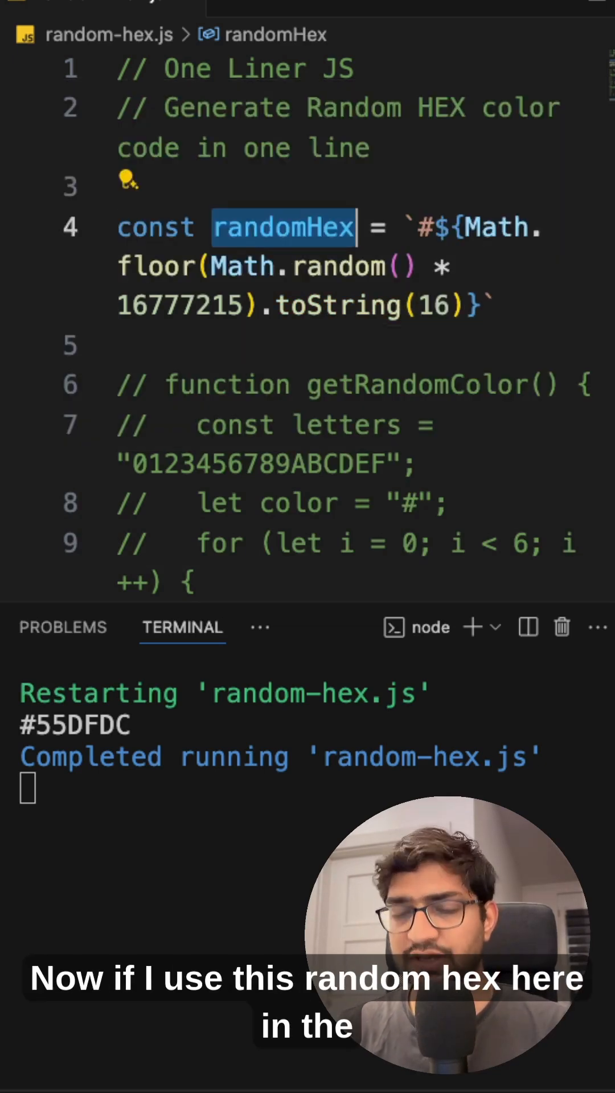
scroll("down", 3)
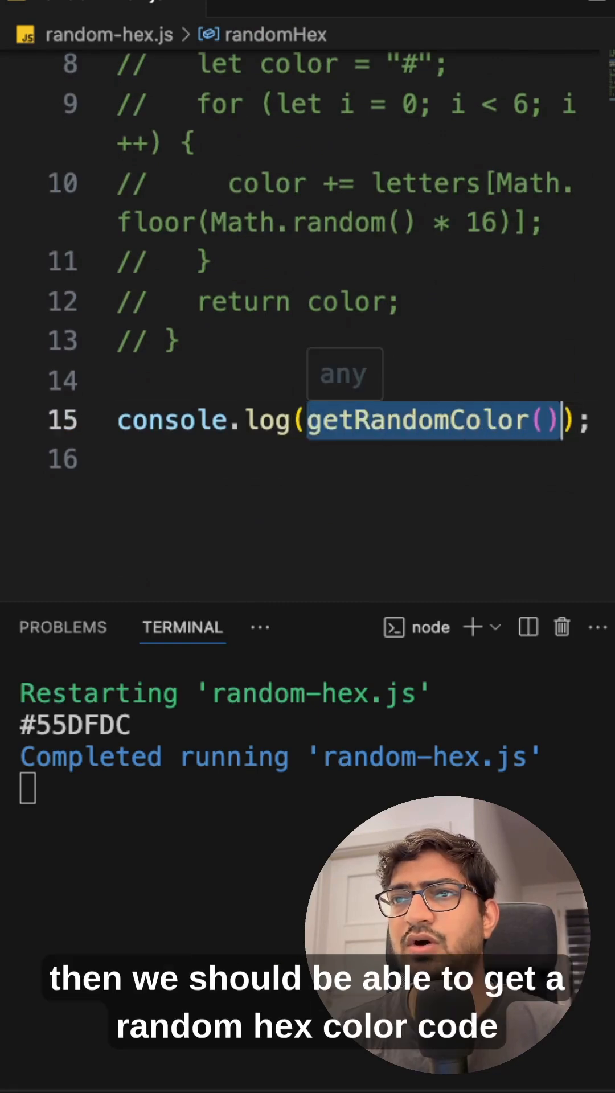
type("randomHex")
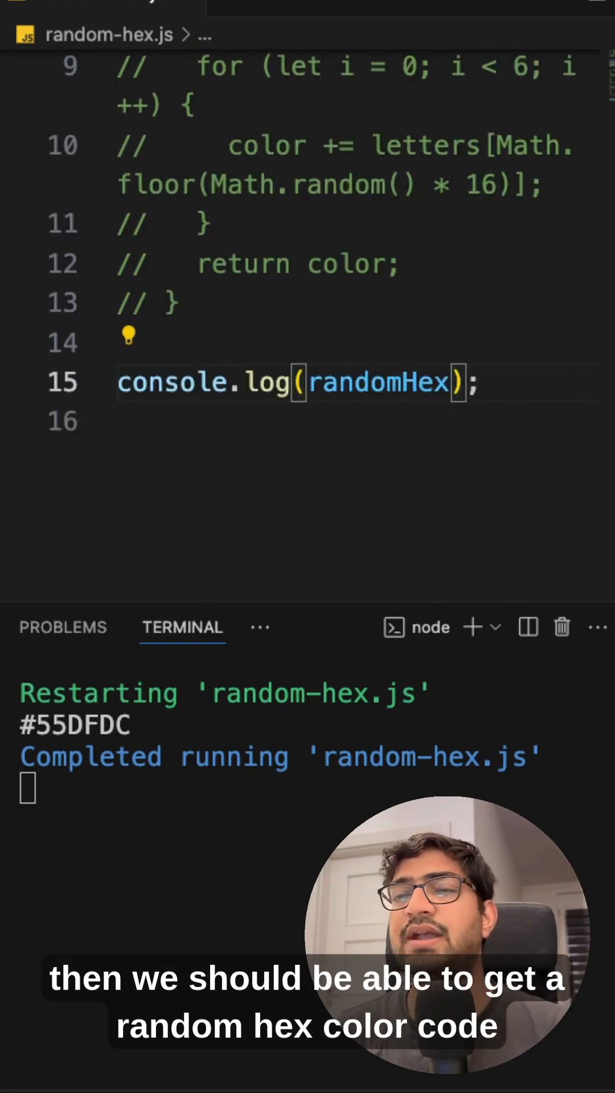